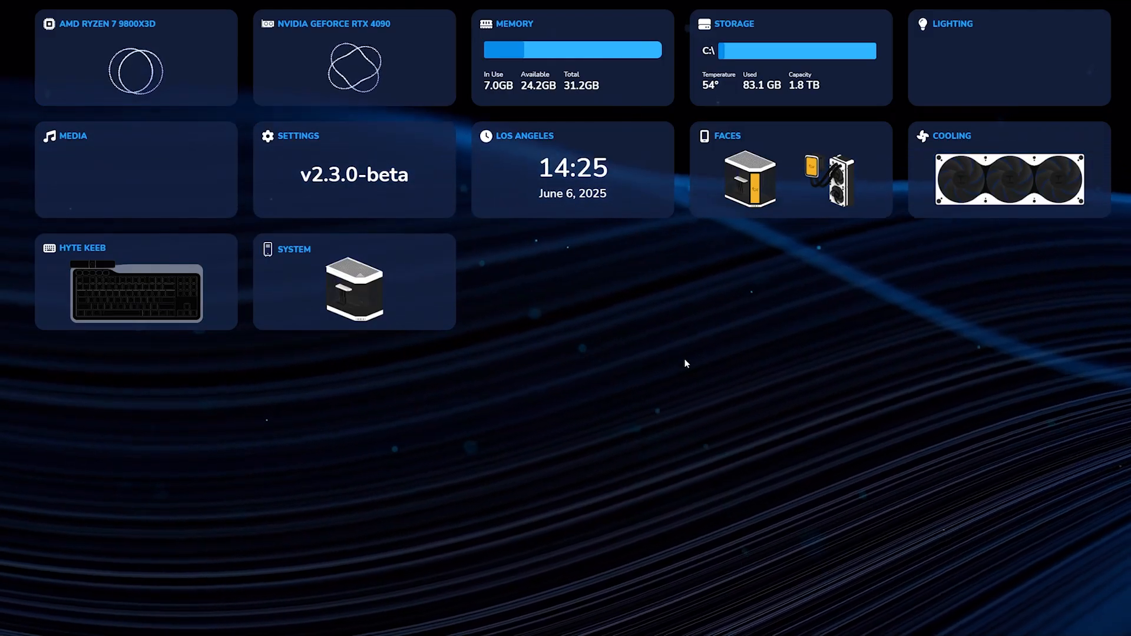
# Reload the HYTE Nexus dashboard three times with Ctrl+R so its widgets refresh.
pyautogui.press('ctrl+r')
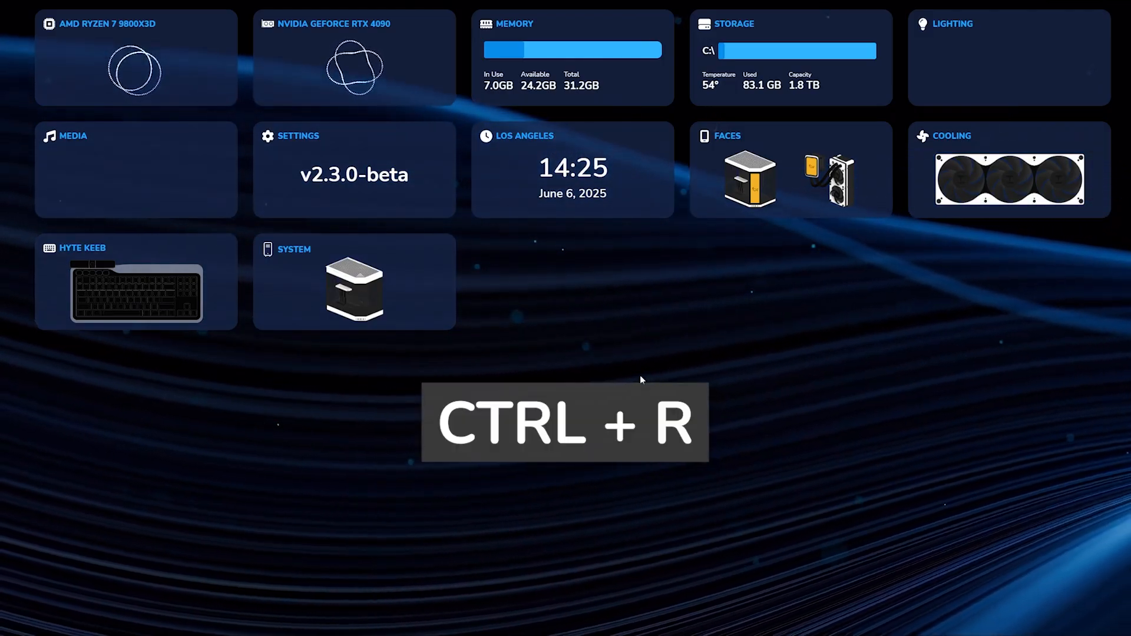
pyautogui.press('ctrl+r')
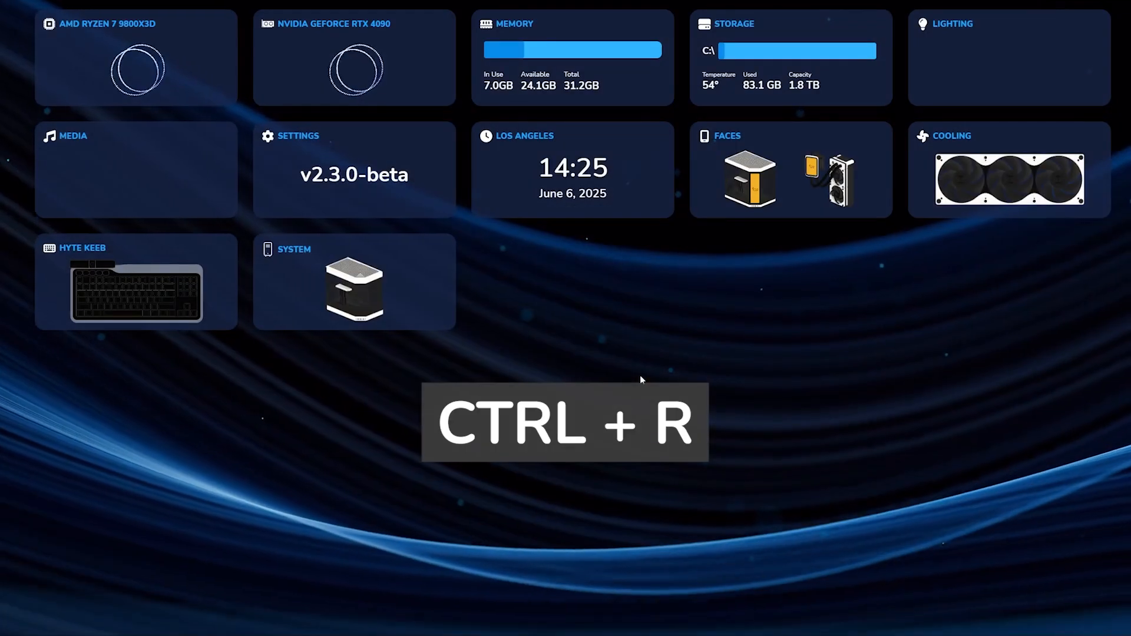
pyautogui.press('ctrl+r')
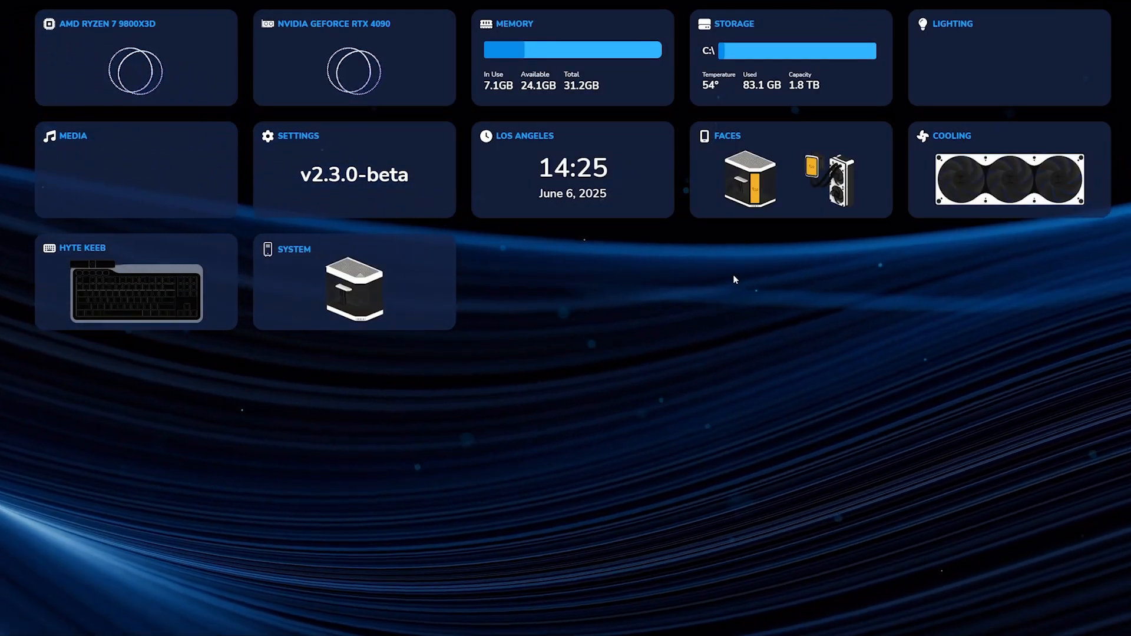
# Enter the Faces editor, showing the 4x4 Media widget preview with 'No media playing'.
pyautogui.click(789, 169)
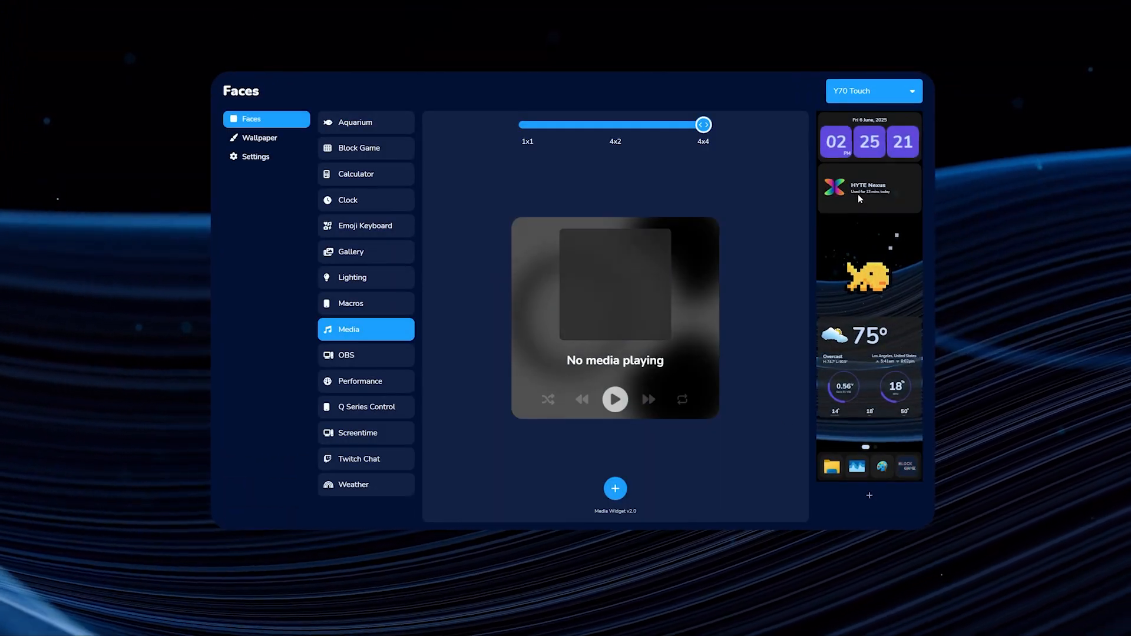
pyautogui.moveTo(1066, 445)
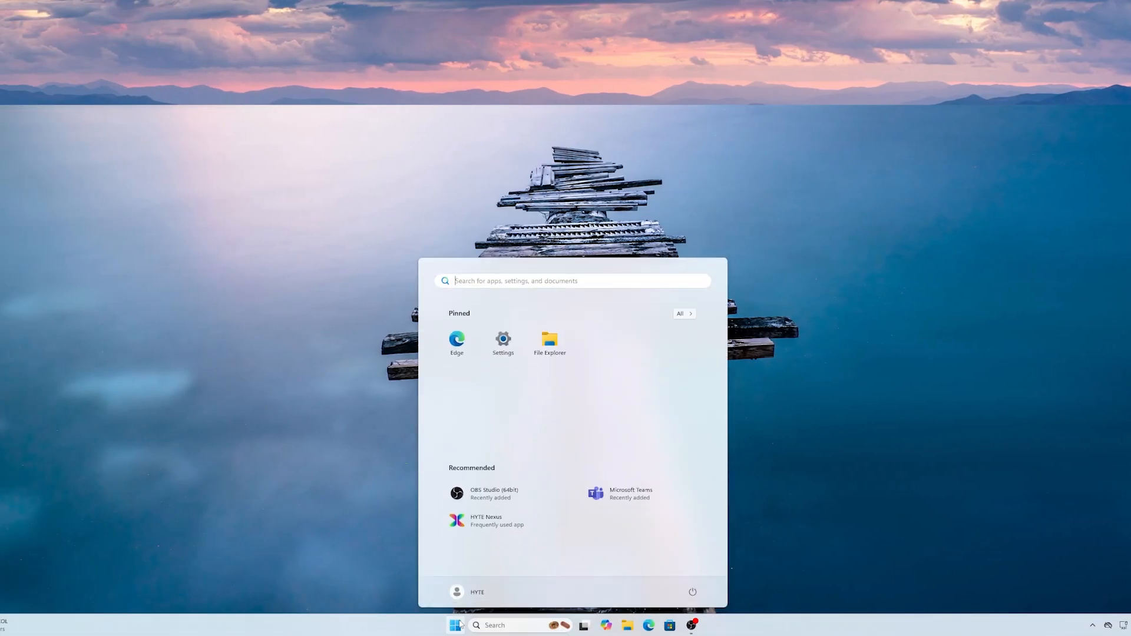
# Relaunch HYTE Nexus from the Start menu's Recommended list back to its dashboard.
pyautogui.click(486, 519)
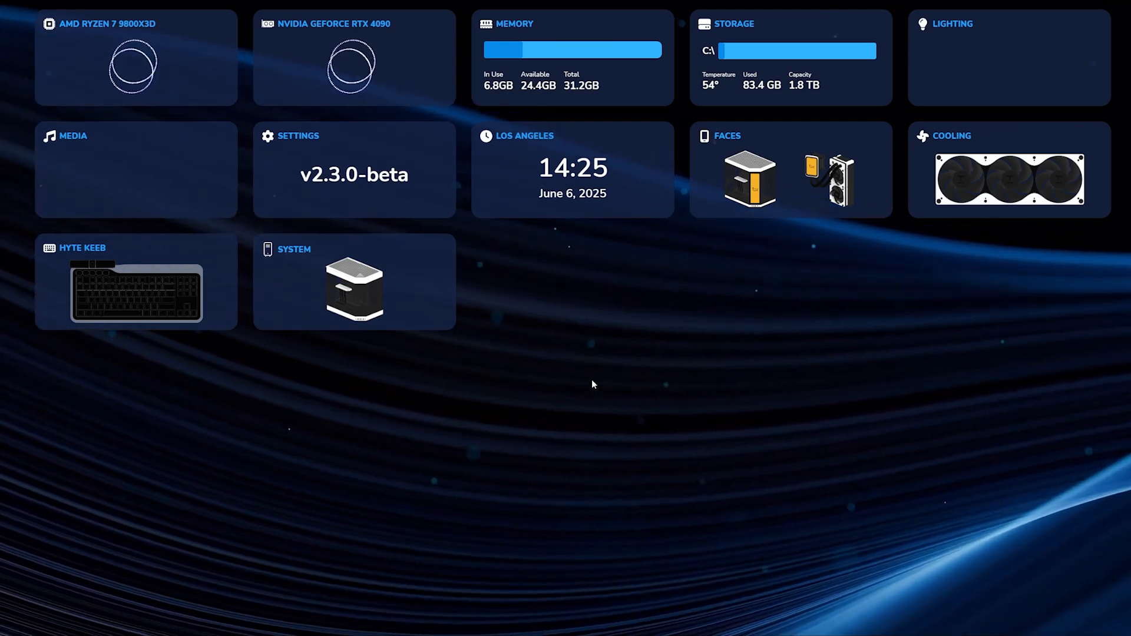
# Choose Restart from the Start menu power options, then dismiss the menu over the dashboard.
pyautogui.click(444, 626)
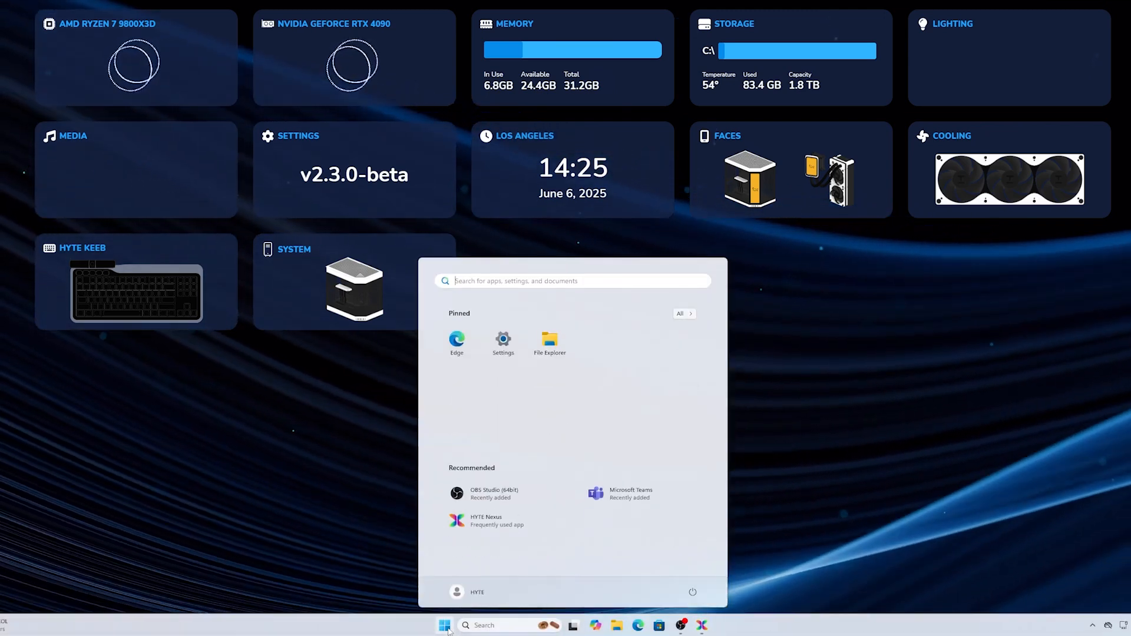
pyautogui.click(691, 592)
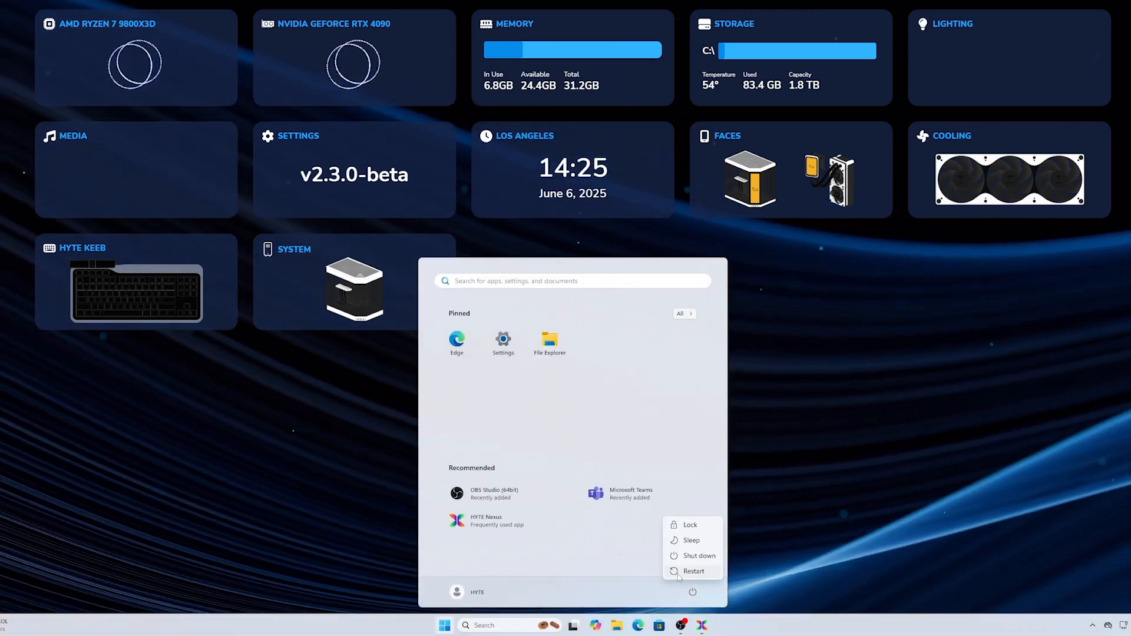
pyautogui.click(833, 392)
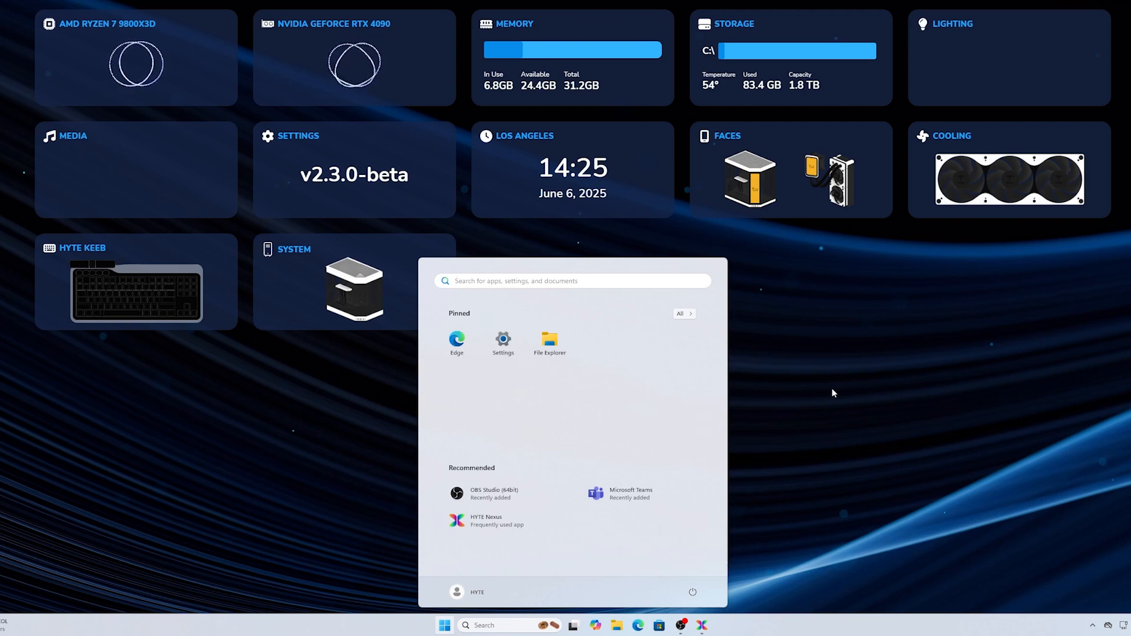
pyautogui.click(605, 412)
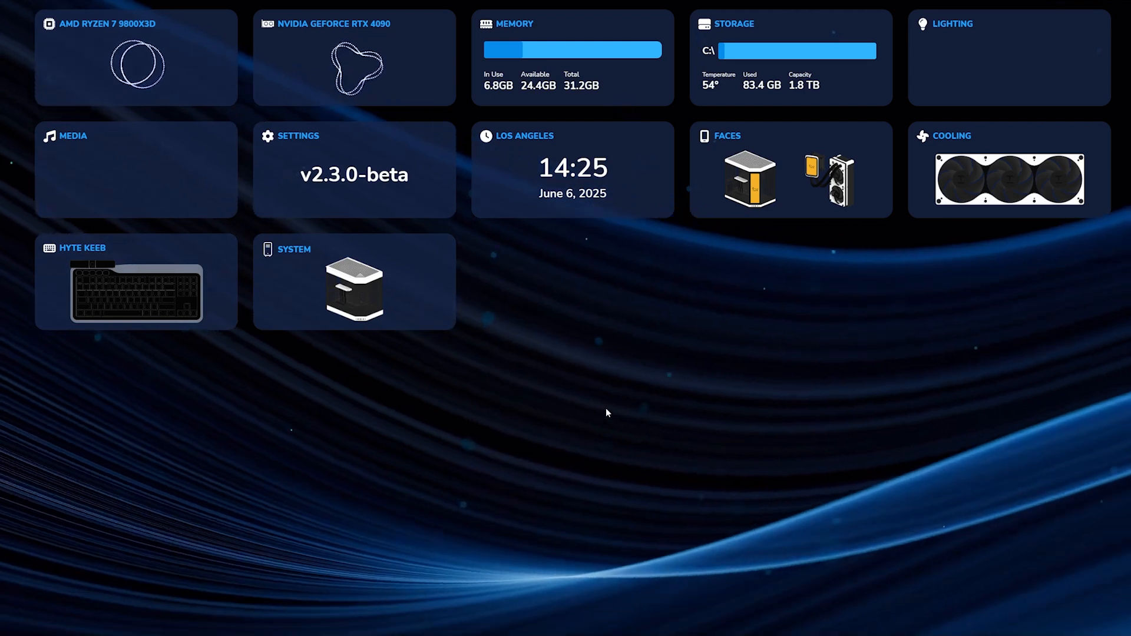